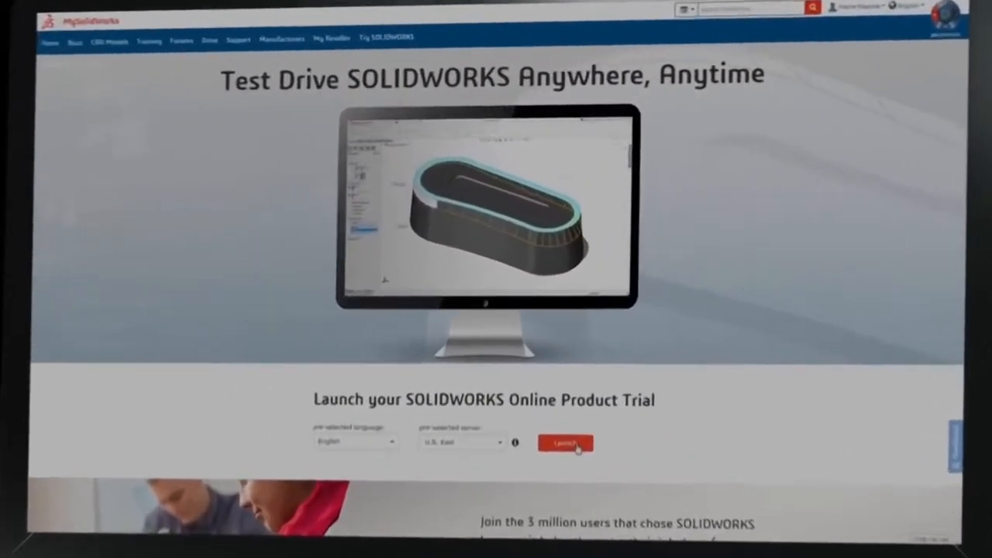
Launch the SOLIDWORKS online product trial, then begin searching the home page for 'flow s'.
click(564, 443)
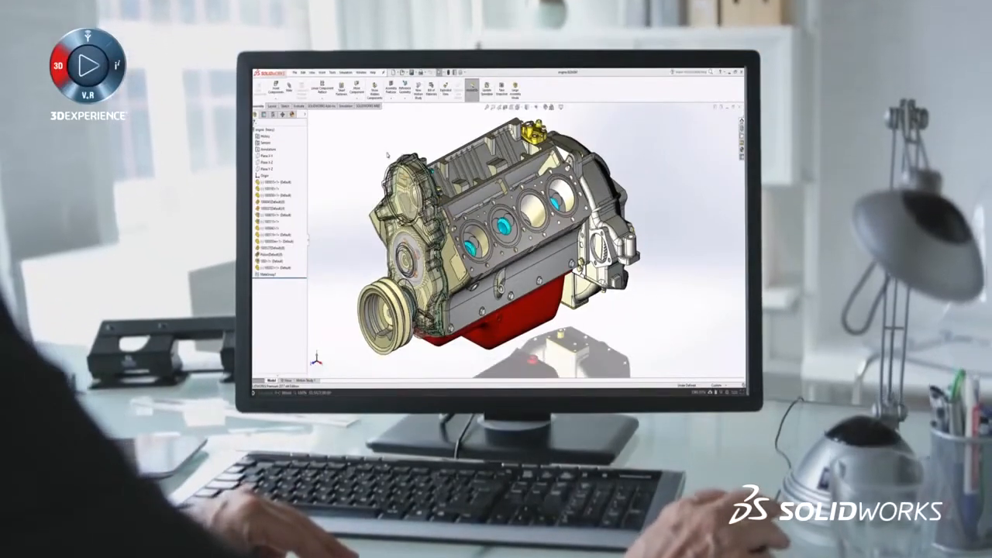
text(flow s)
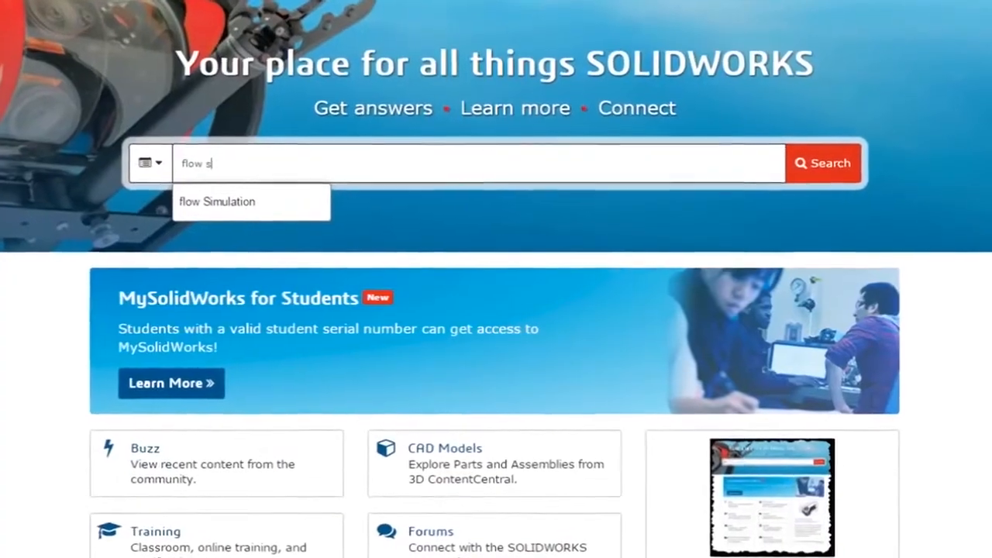